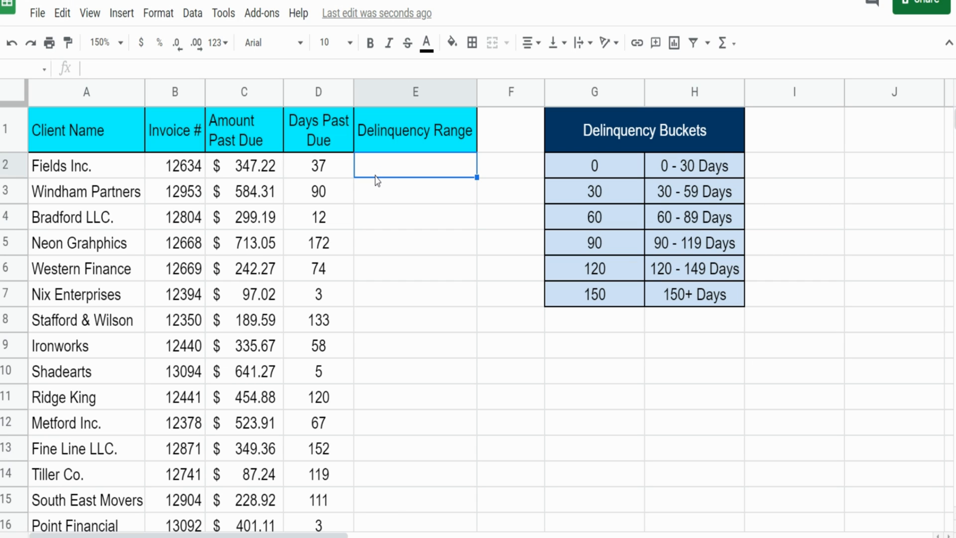
{"action": "mouse_move", "coordinate": [407, 191]}
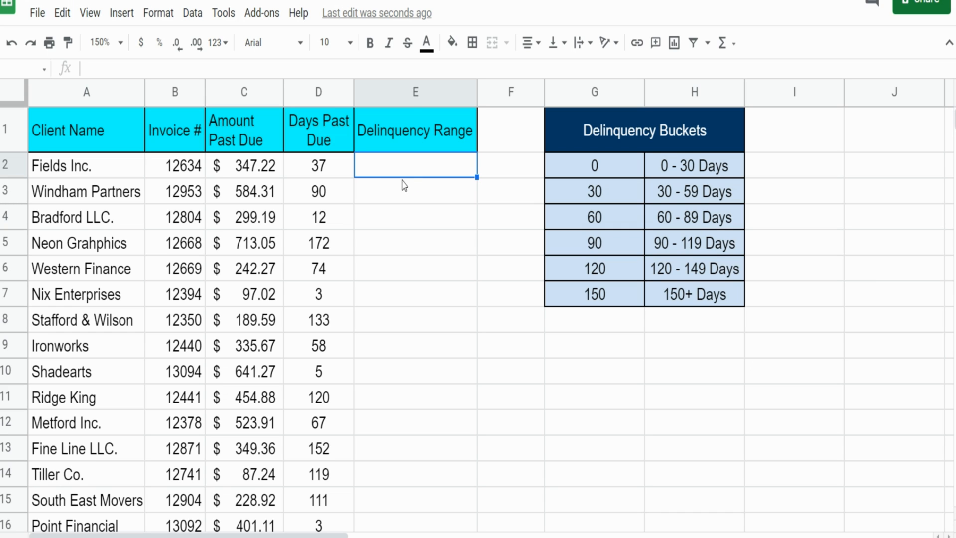
{"action": "mouse_move", "coordinate": [421, 193]}
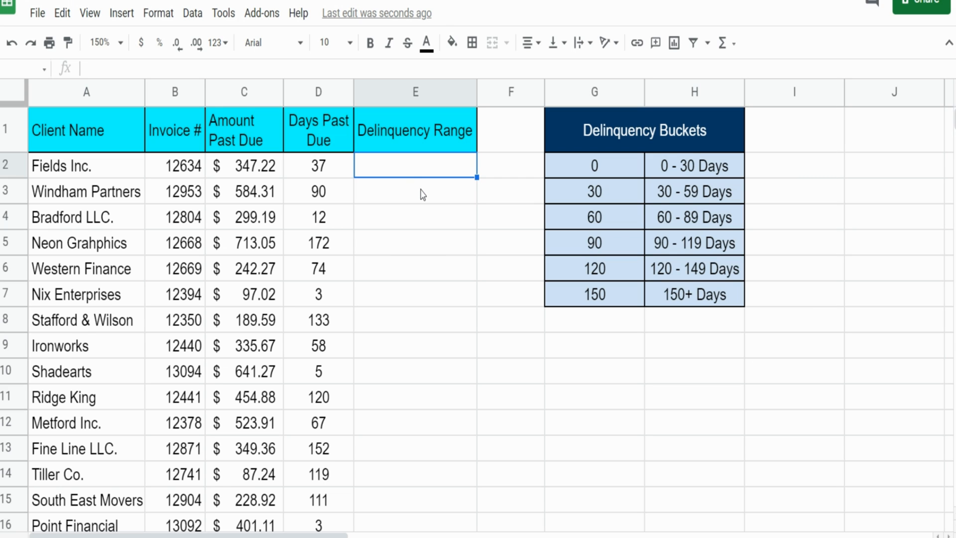
{"action": "mouse_move", "coordinate": [427, 200]}
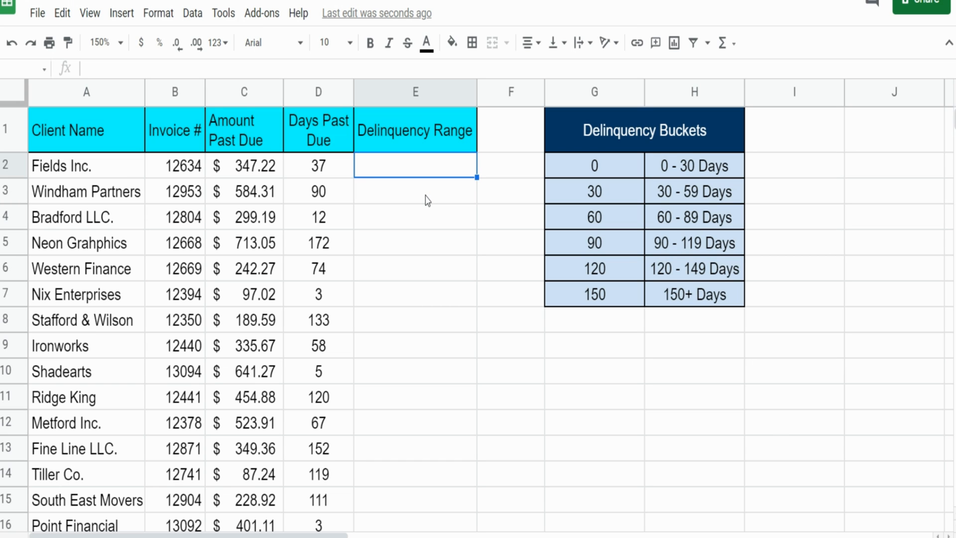
{"action": "mouse_move", "coordinate": [116, 177]}
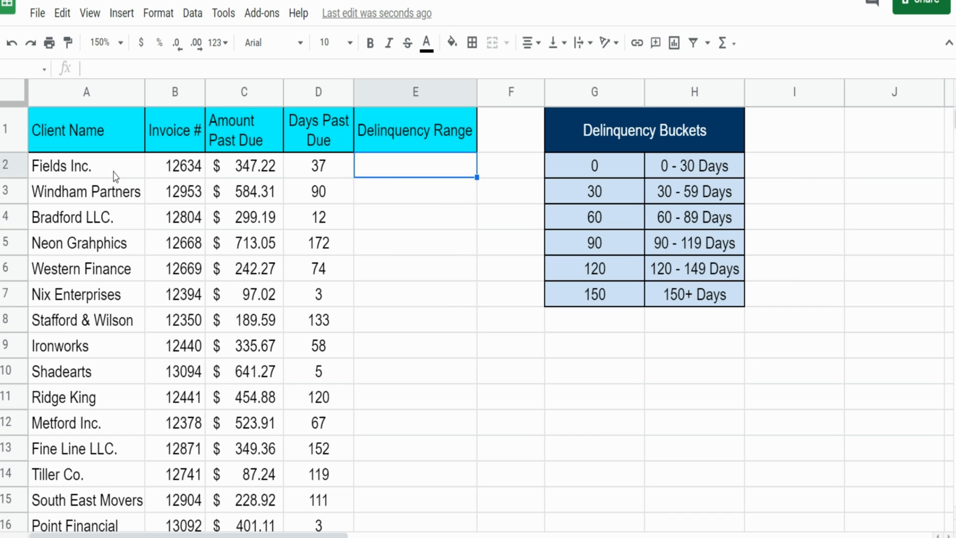
{"action": "mouse_move", "coordinate": [112, 176]}
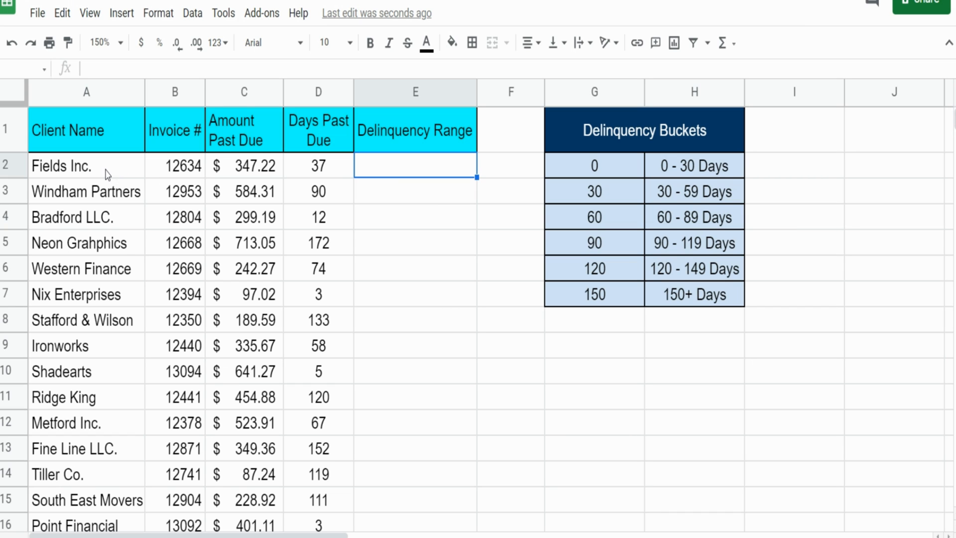
{"action": "mouse_move", "coordinate": [244, 122]}
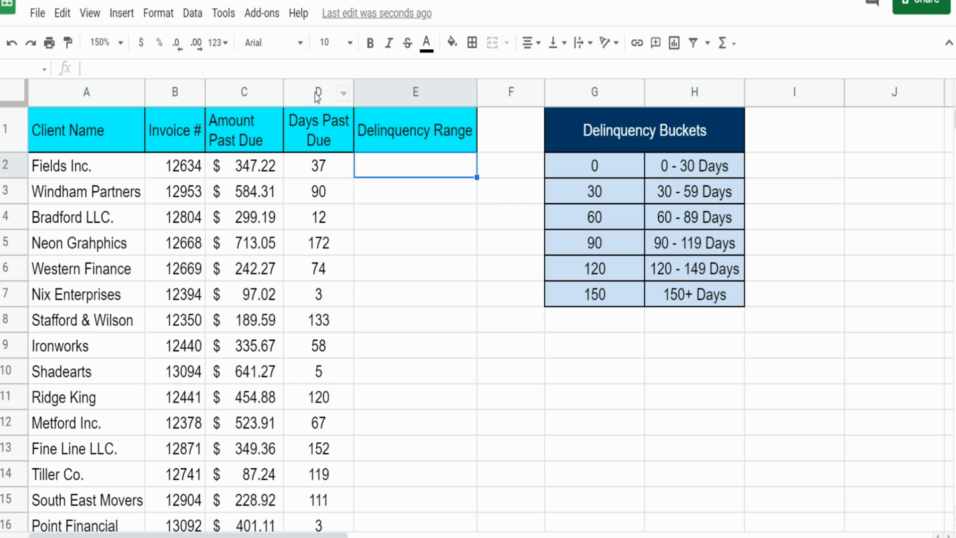
- Compare Fields Inc.'s 37 days past due with the bucket thresholds 0 to 150 and labels
{"action": "left_click", "coordinate": [318, 92]}
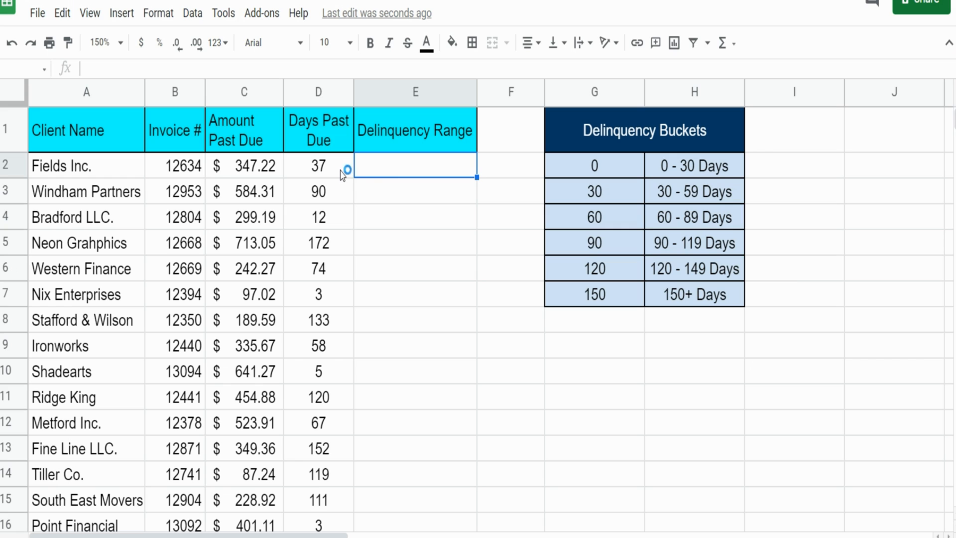
{"action": "left_click", "coordinate": [318, 165]}
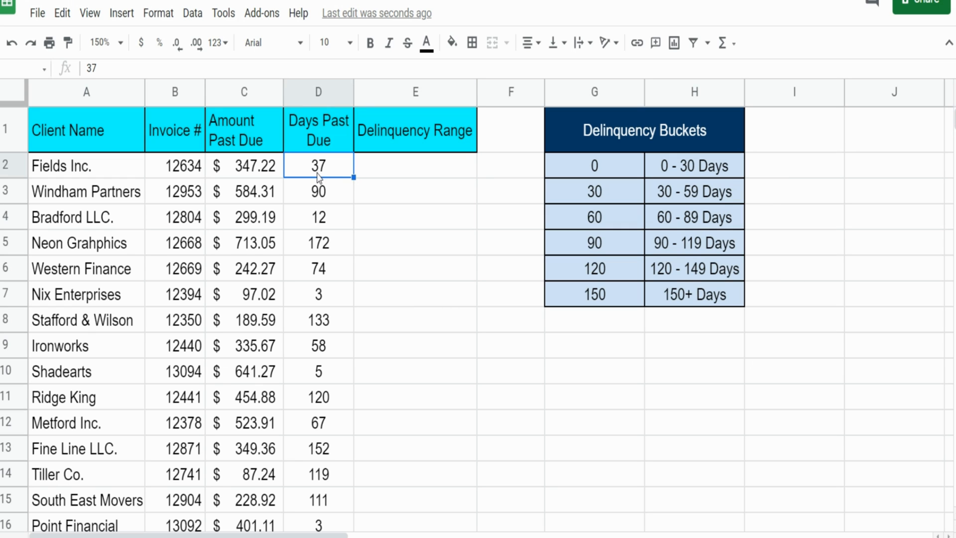
{"action": "mouse_move", "coordinate": [599, 185]}
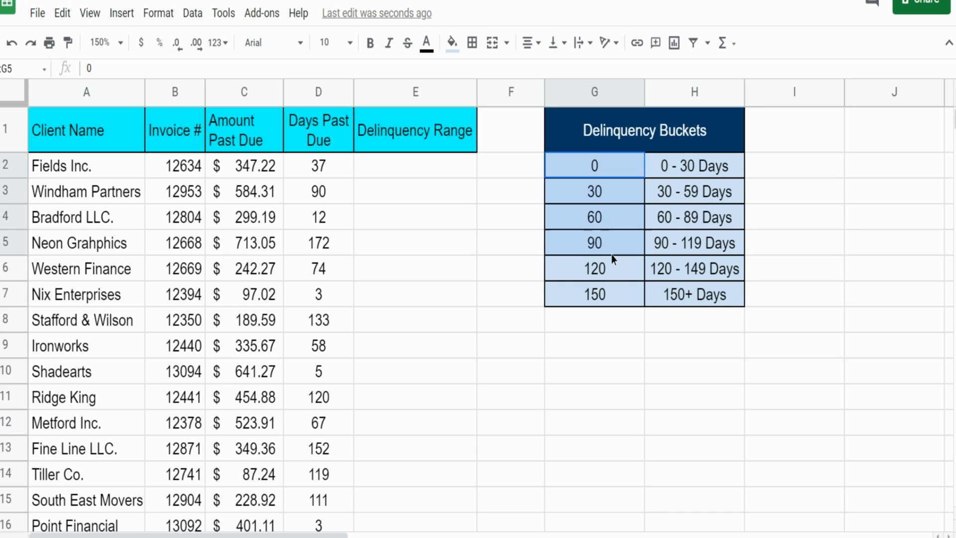
{"action": "left_click", "coordinate": [594, 294]}
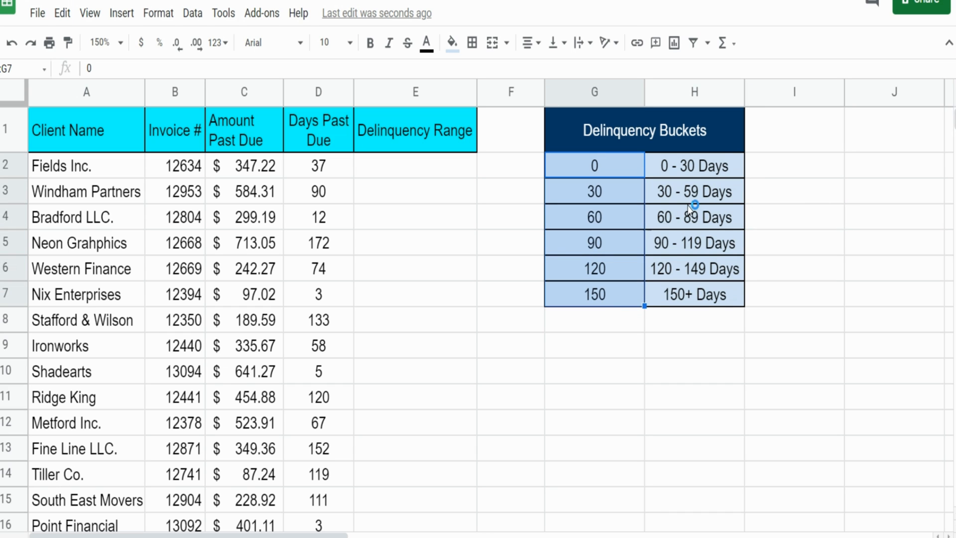
{"action": "left_click", "coordinate": [318, 166]}
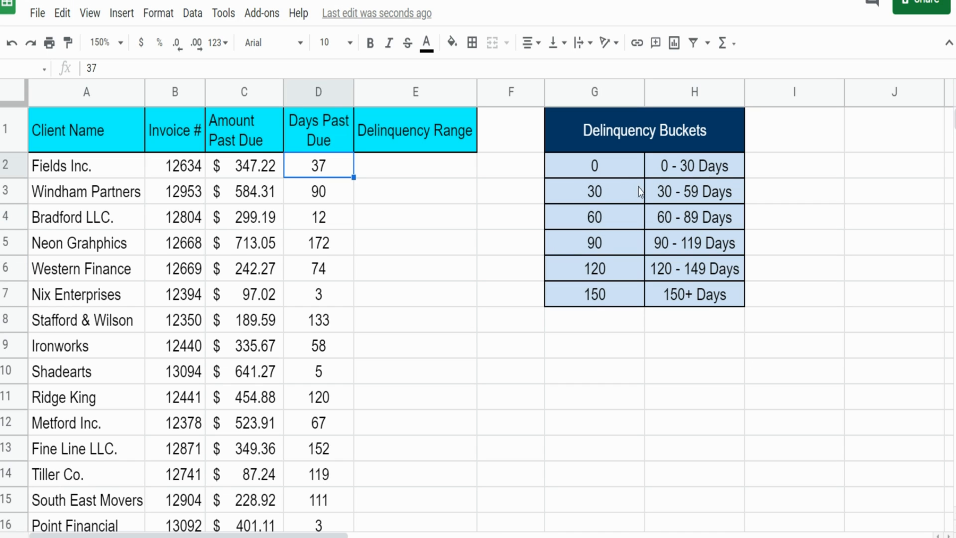
{"action": "mouse_move", "coordinate": [621, 196]}
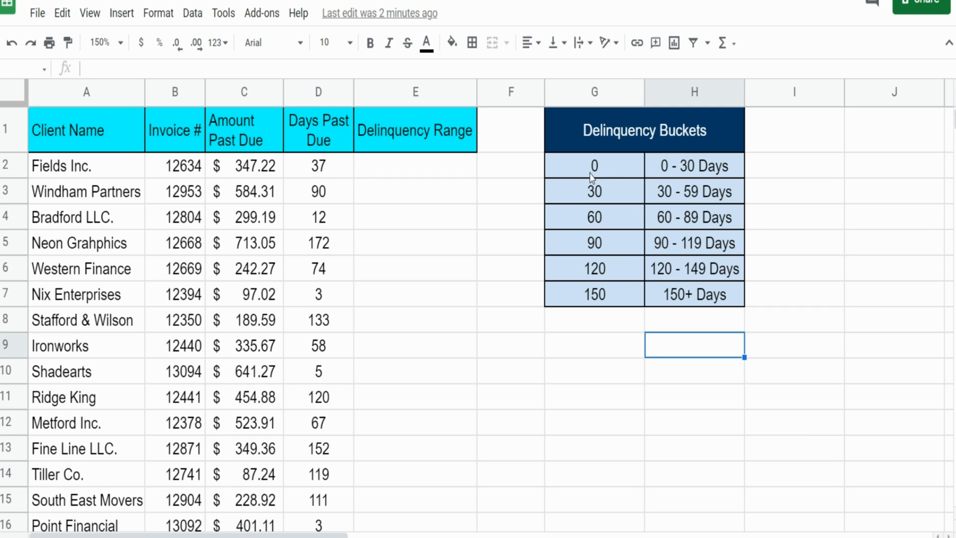
{"action": "mouse_move", "coordinate": [573, 170]}
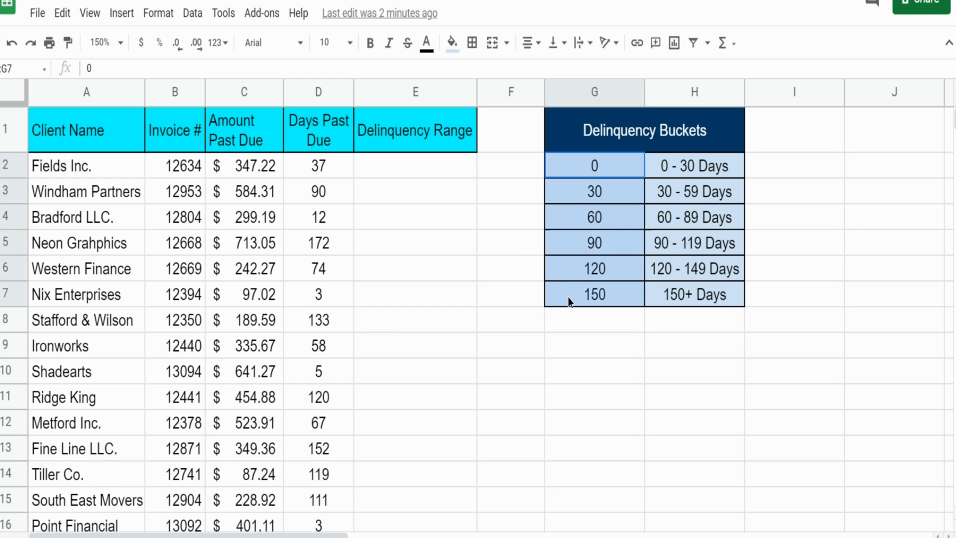
{"action": "left_click", "coordinate": [593, 165]}
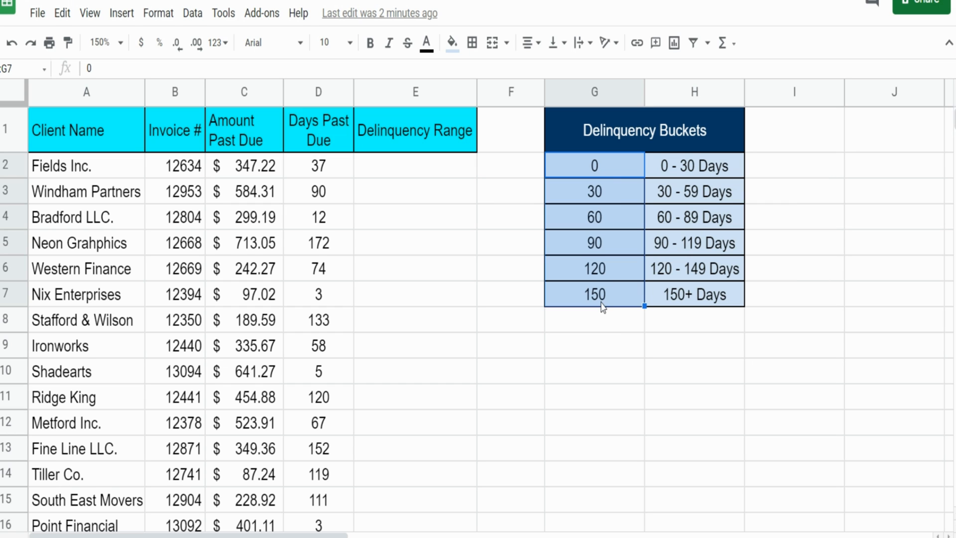
{"action": "left_click", "coordinate": [593, 320]}
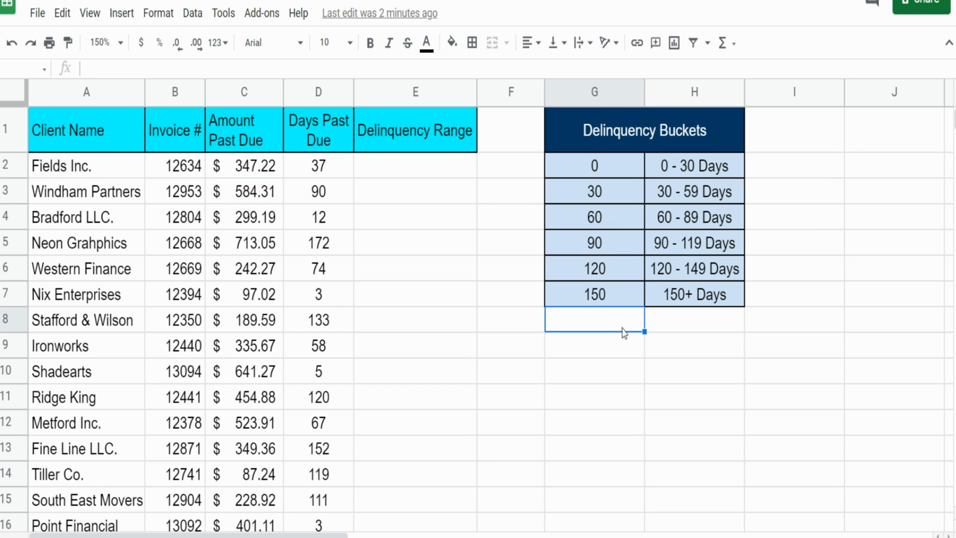
{"action": "mouse_move", "coordinate": [666, 176]}
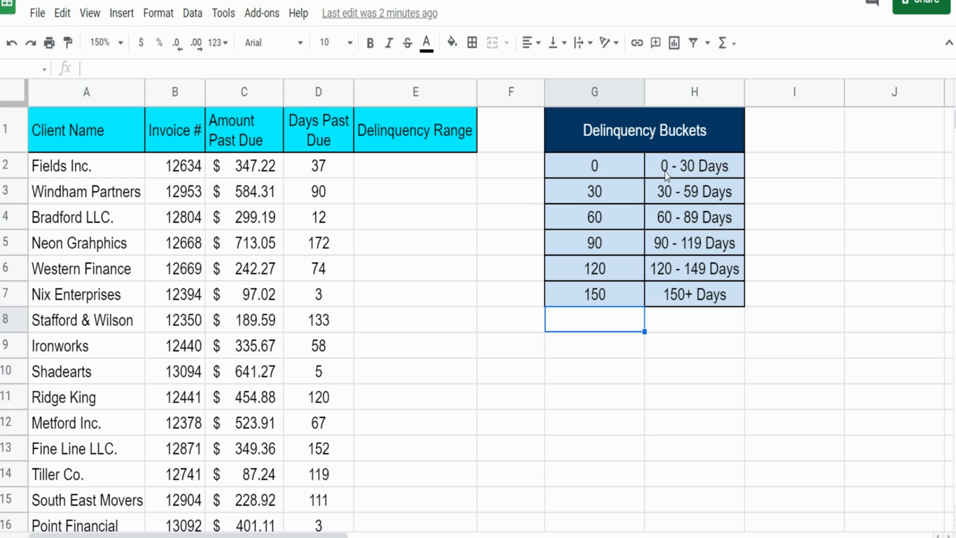
{"action": "left_click", "coordinate": [594, 165]}
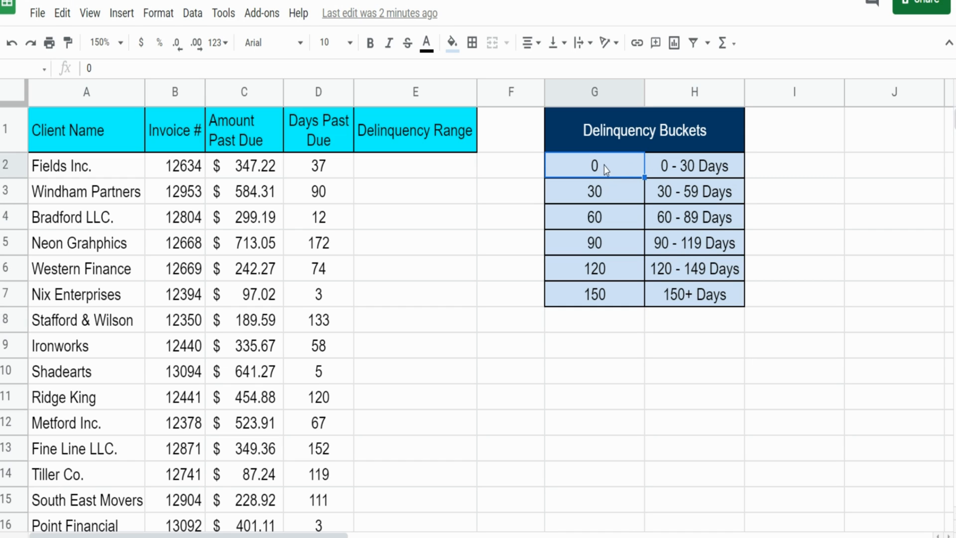
{"action": "mouse_move", "coordinate": [603, 176]}
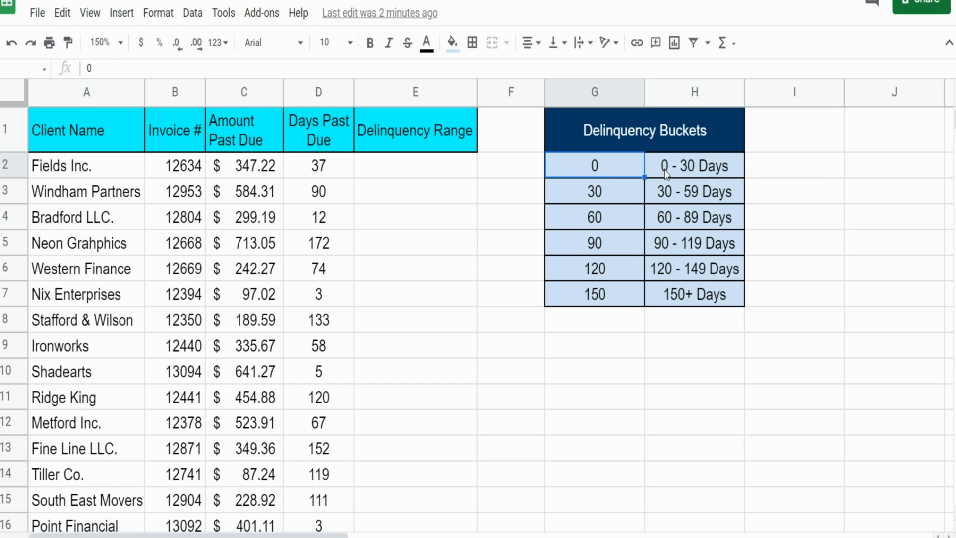
{"action": "left_click", "coordinate": [693, 165]}
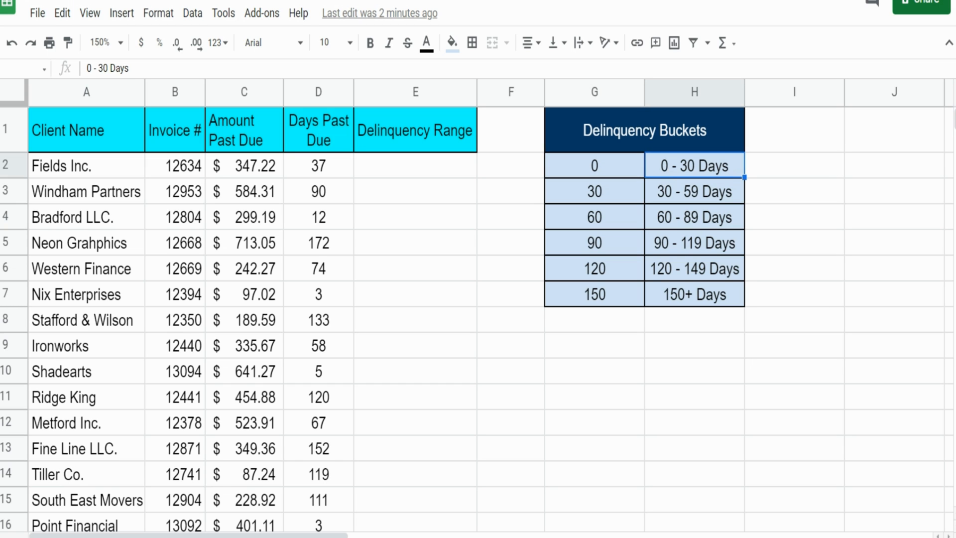
{"action": "mouse_move", "coordinate": [699, 174]}
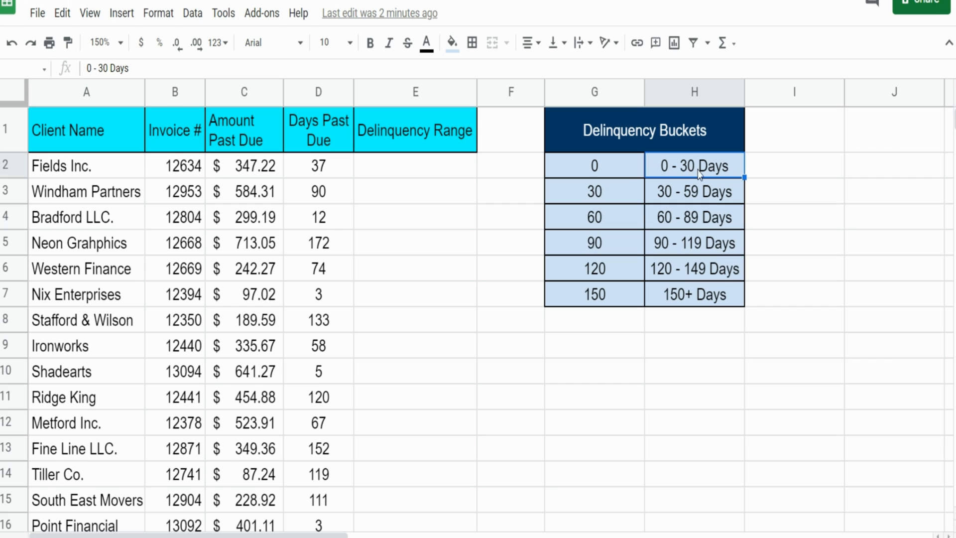
{"action": "left_click", "coordinate": [594, 165]}
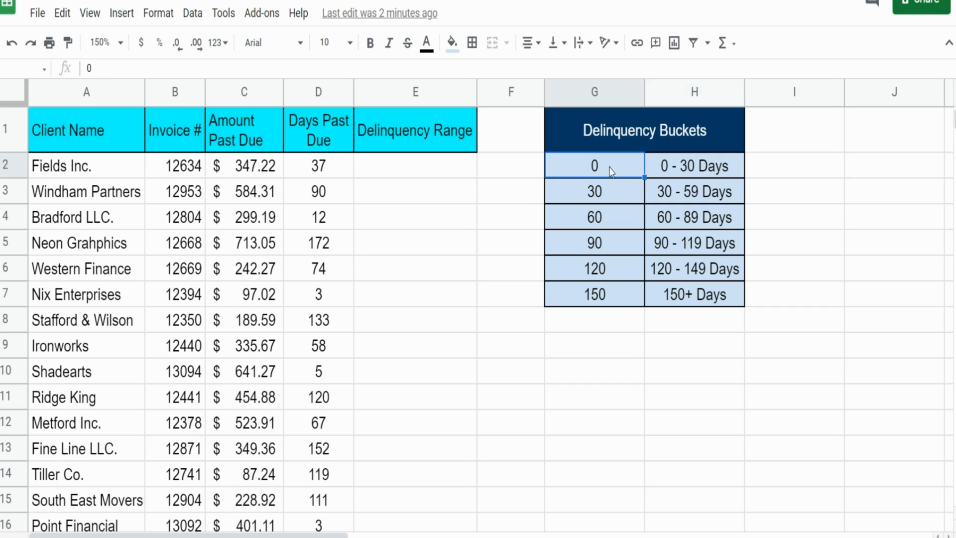
{"action": "mouse_move", "coordinate": [625, 192]}
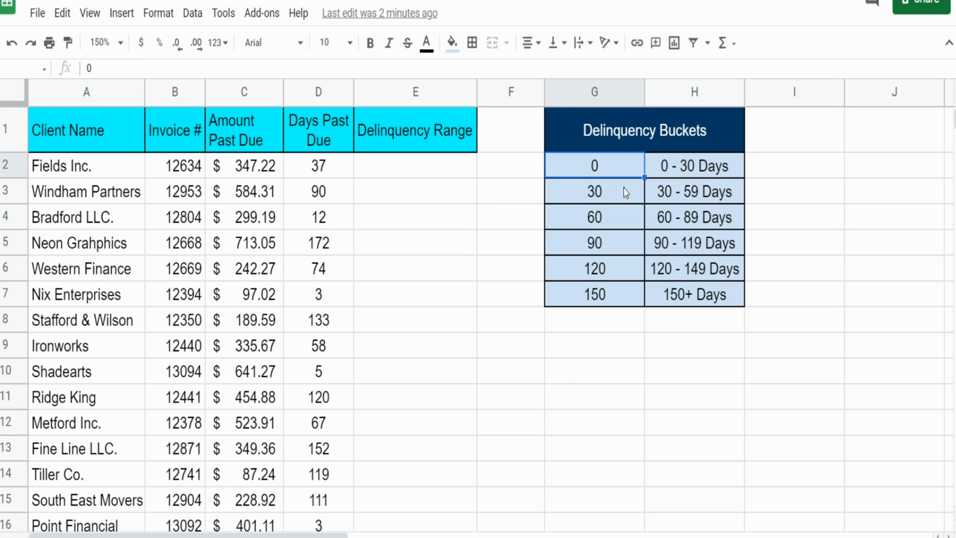
{"action": "left_click", "coordinate": [594, 190]}
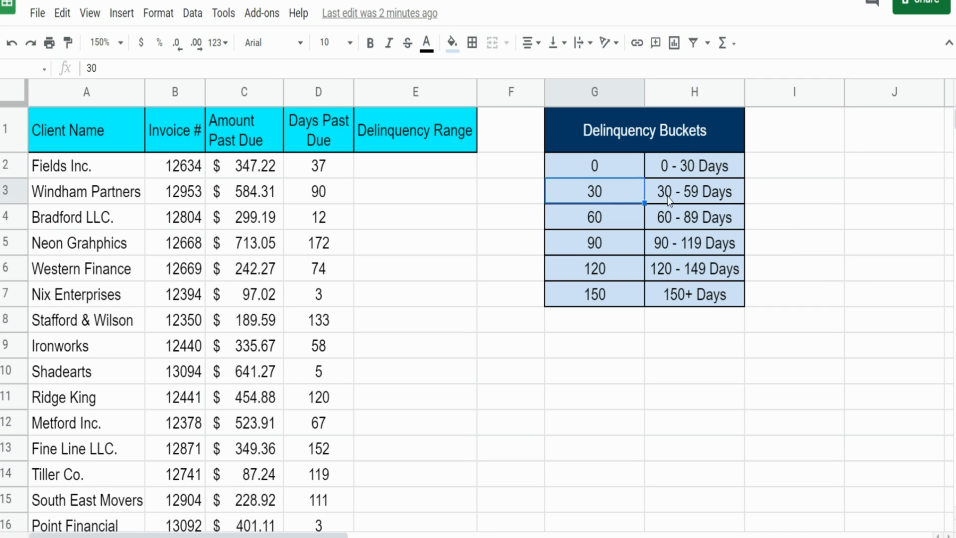
{"action": "mouse_move", "coordinate": [713, 215]}
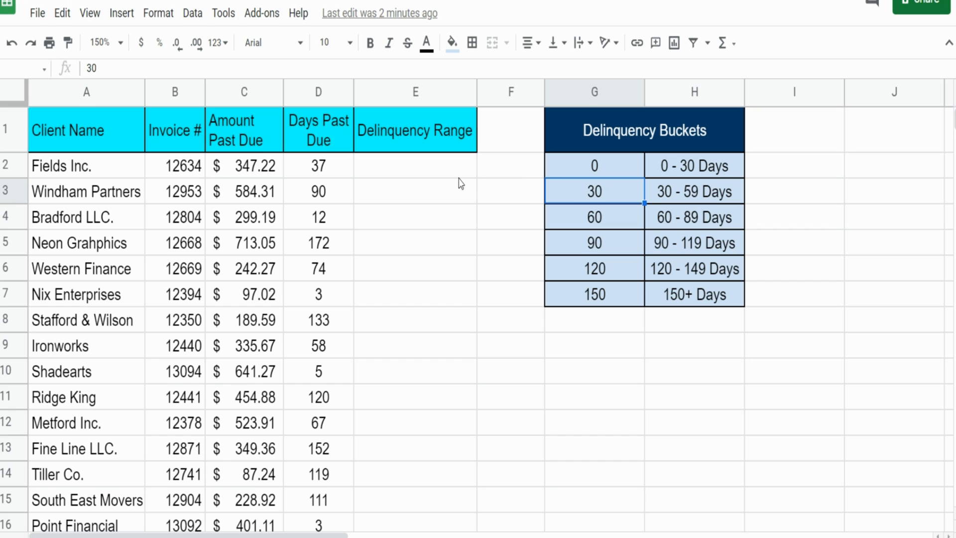
- Start =VLOOKUP( in E2 using Fields Inc.'s days past due and range G2:H7
{"action": "type", "text": "="}
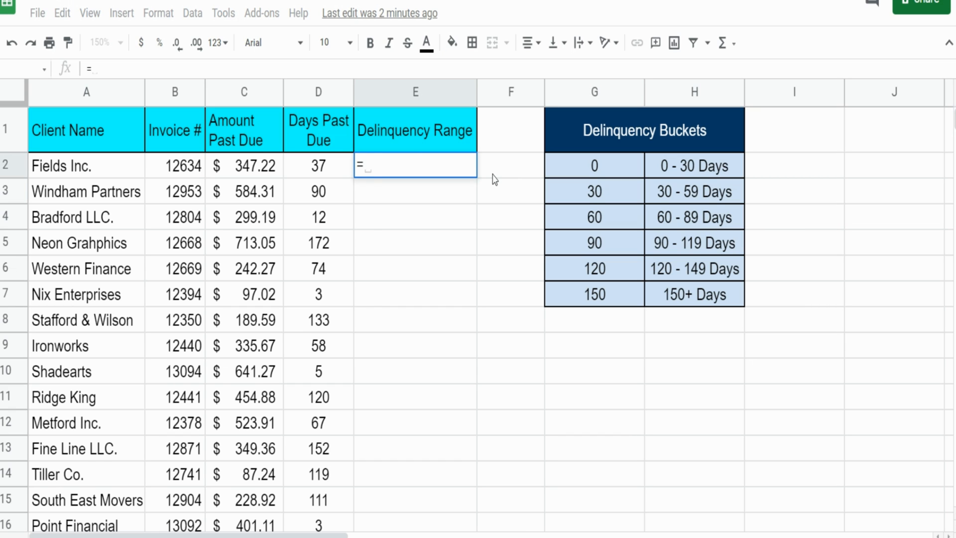
{"action": "type", "text": "VLOOKUP("}
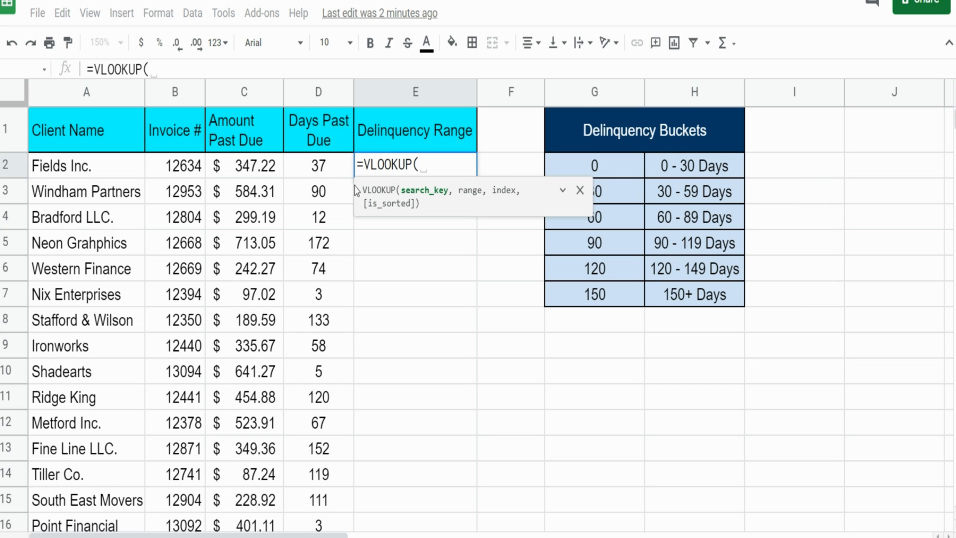
{"action": "left_click", "coordinate": [318, 165]}
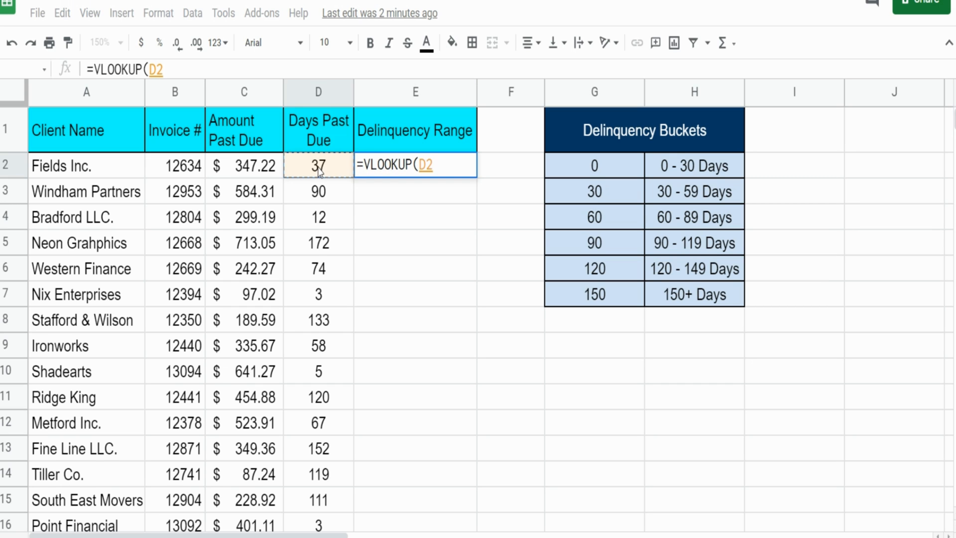
{"action": "type", "text": ","}
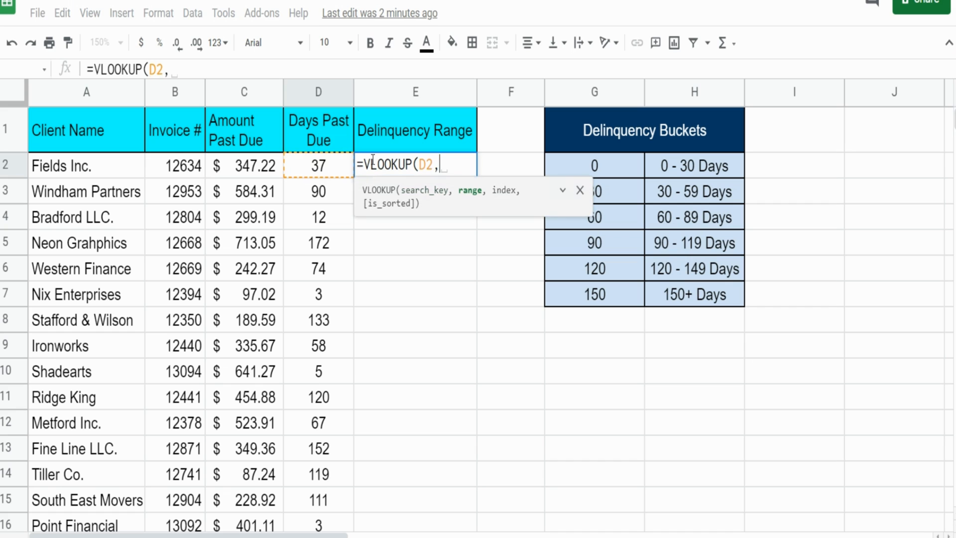
{"action": "mouse_move", "coordinate": [468, 206]}
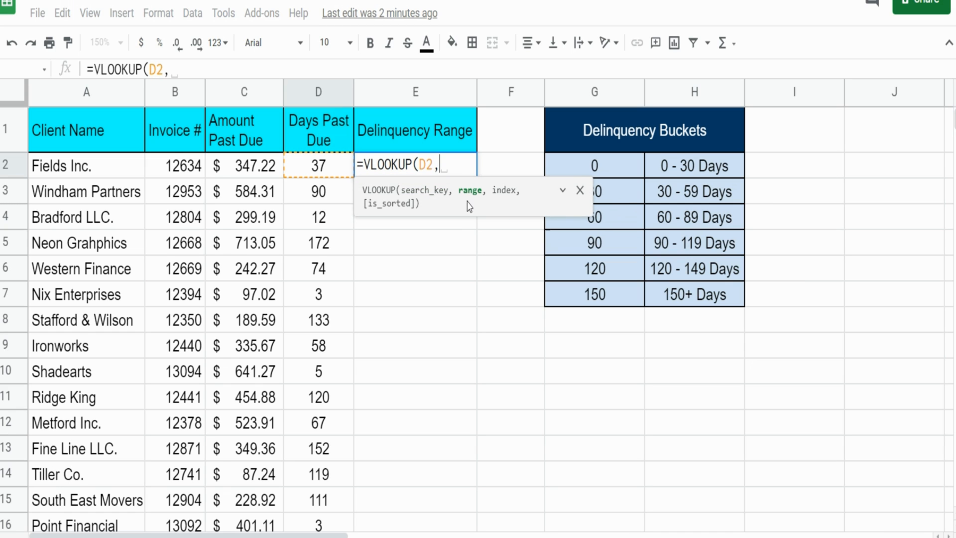
{"action": "mouse_move", "coordinate": [474, 197]}
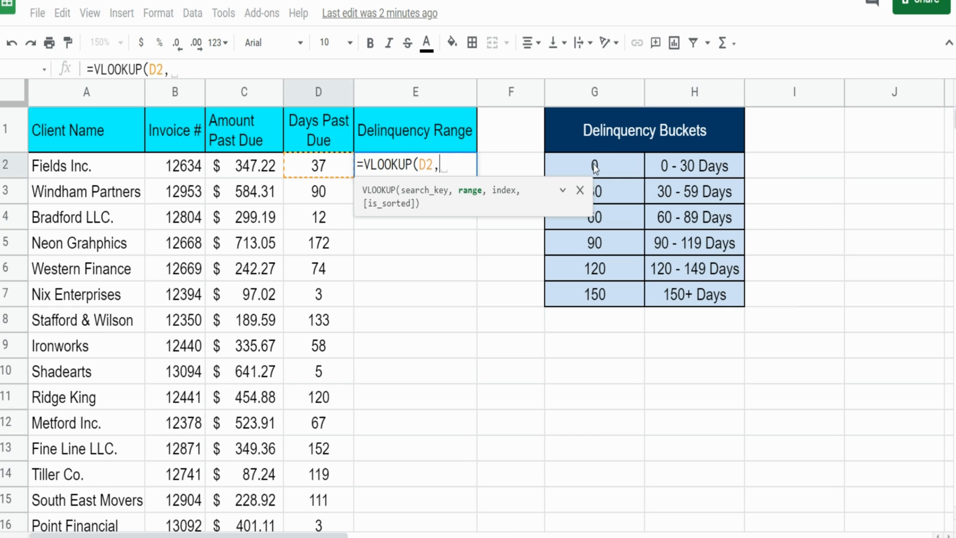
{"action": "left_click_drag", "start_coordinate": [594, 166], "coordinate": [693, 293]}
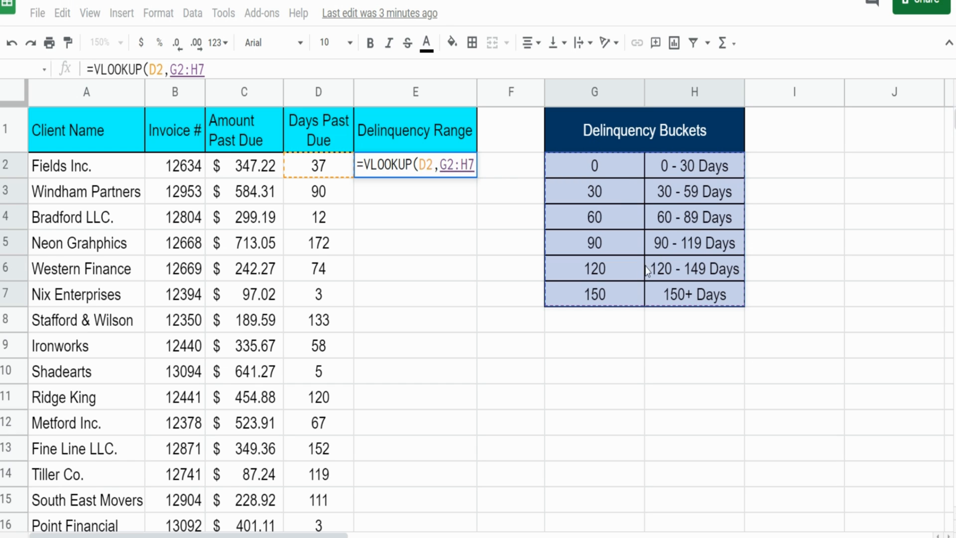
{"action": "mouse_move", "coordinate": [454, 193]}
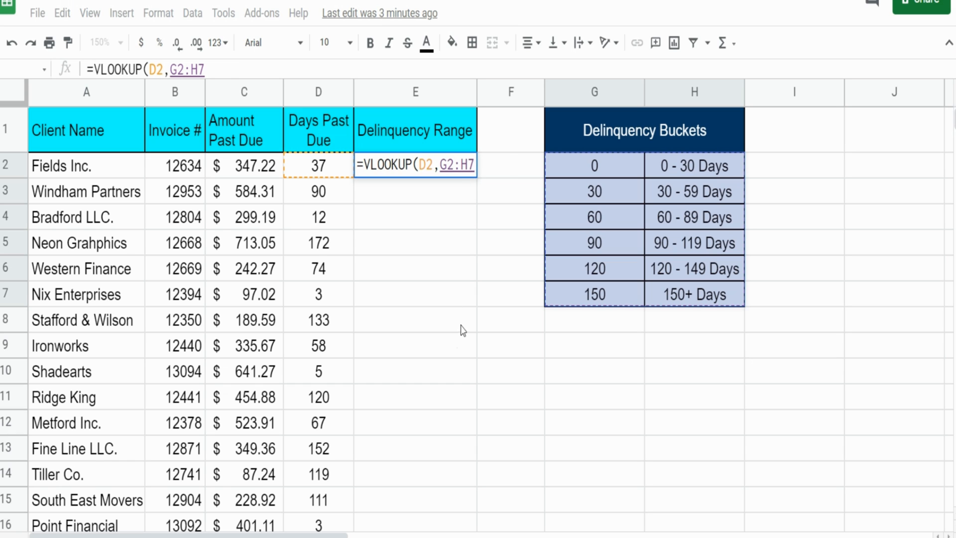
- Lock the range as $G$2:$H$7 and add column index 2
{"action": "key", "text": "f4"}
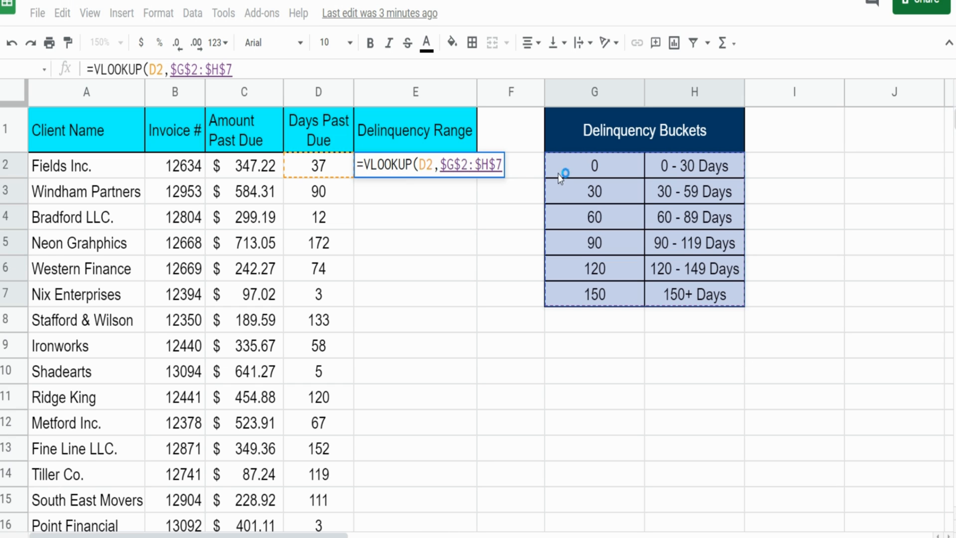
{"action": "type", "text": ","}
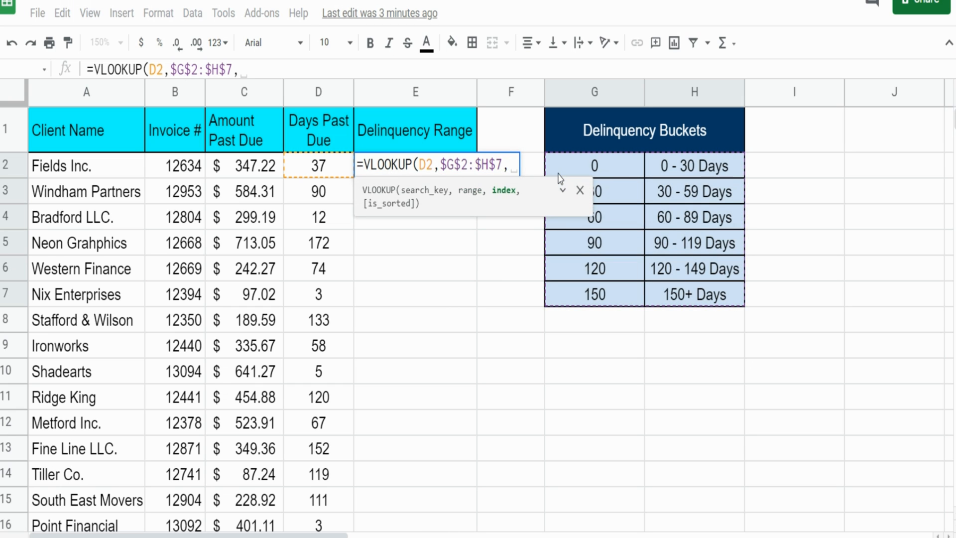
{"action": "mouse_move", "coordinate": [518, 204]}
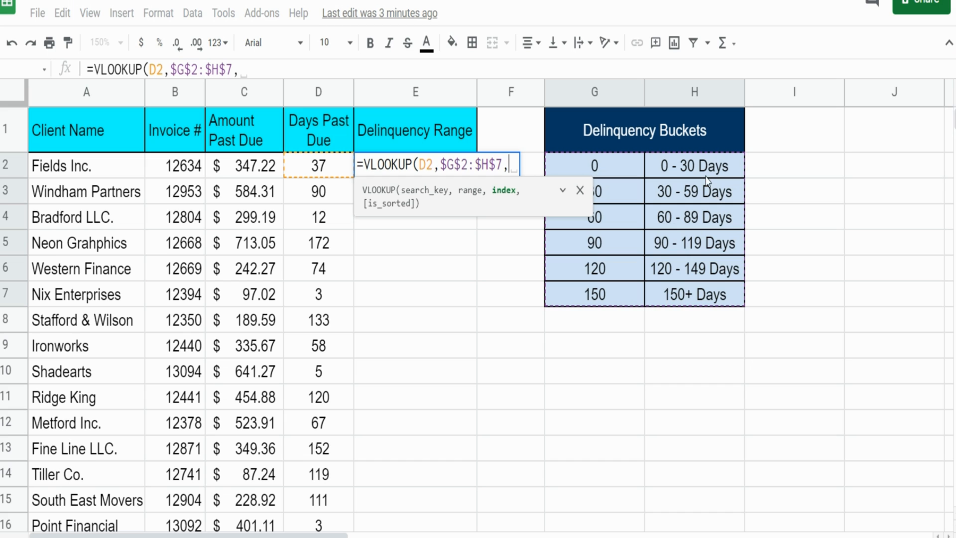
{"action": "type", "text": "2"}
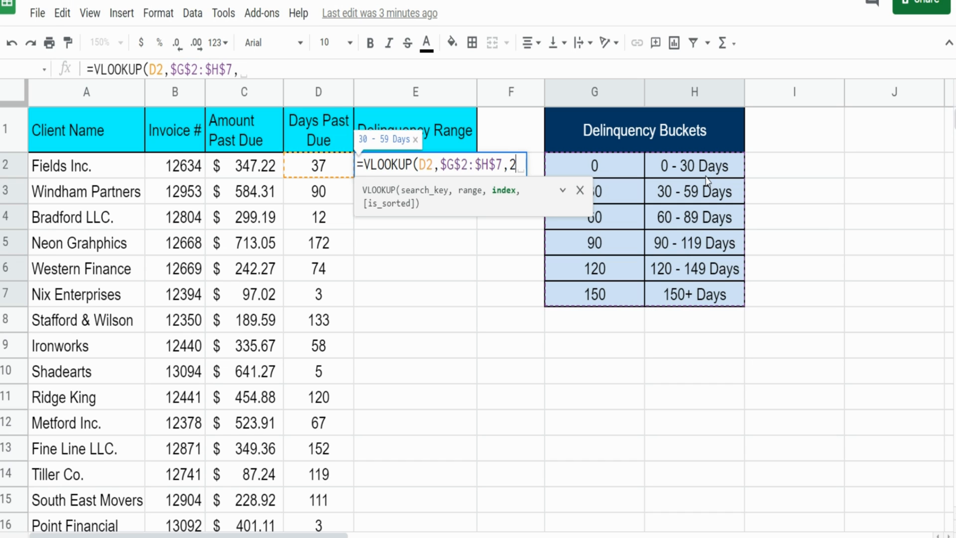
{"action": "type", "text": ","}
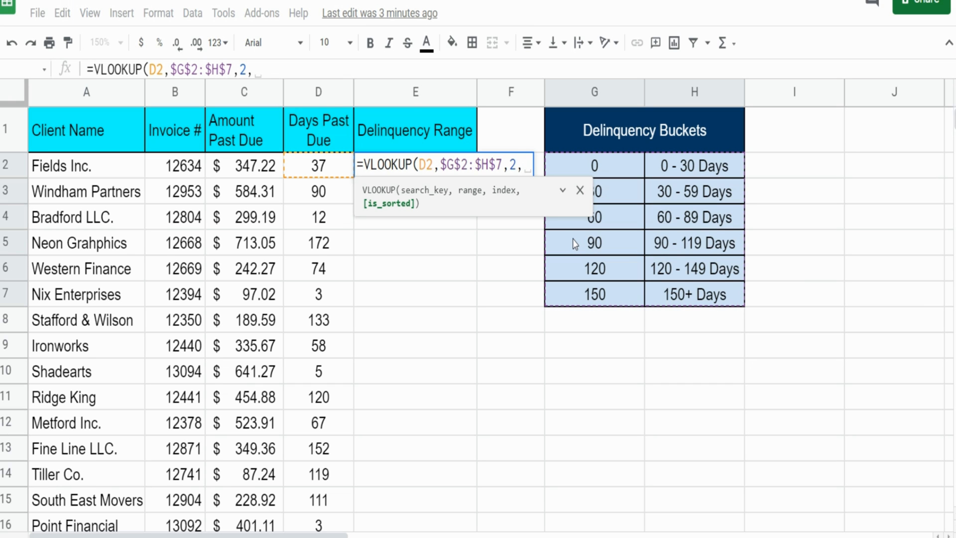
- Enter is_sorted 1 to complete the formula, then review E2 showing 30 - 59 Days
{"action": "type", "text": "1"}
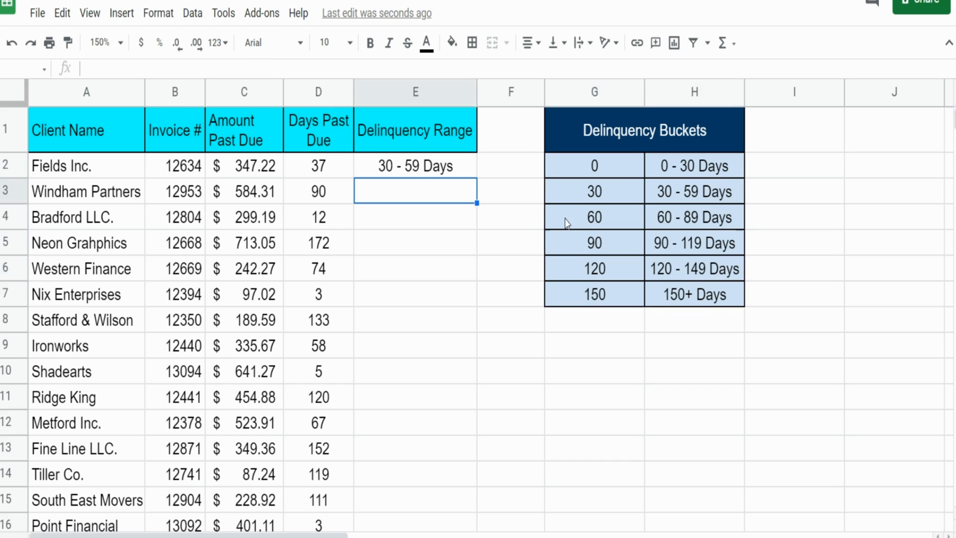
{"action": "left_click", "coordinate": [415, 166]}
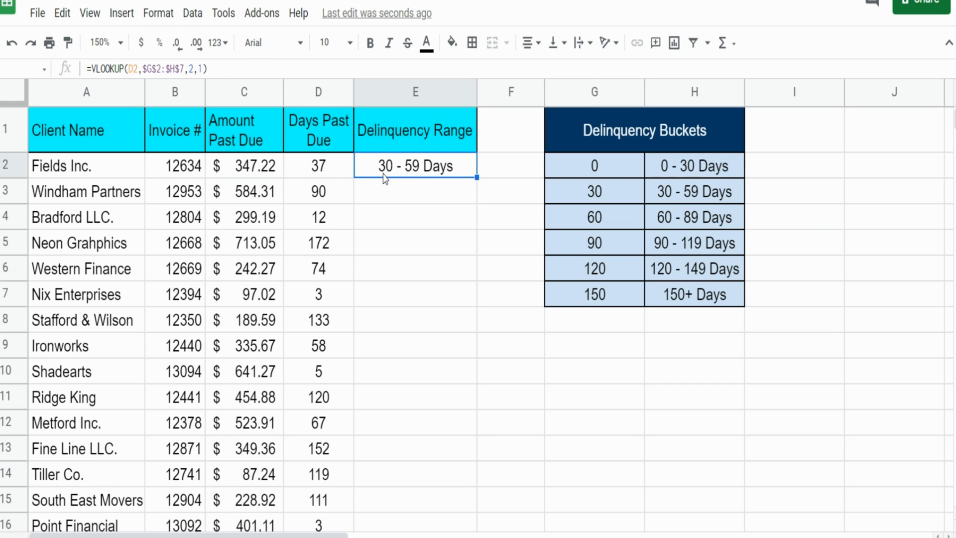
{"action": "mouse_move", "coordinate": [455, 188]}
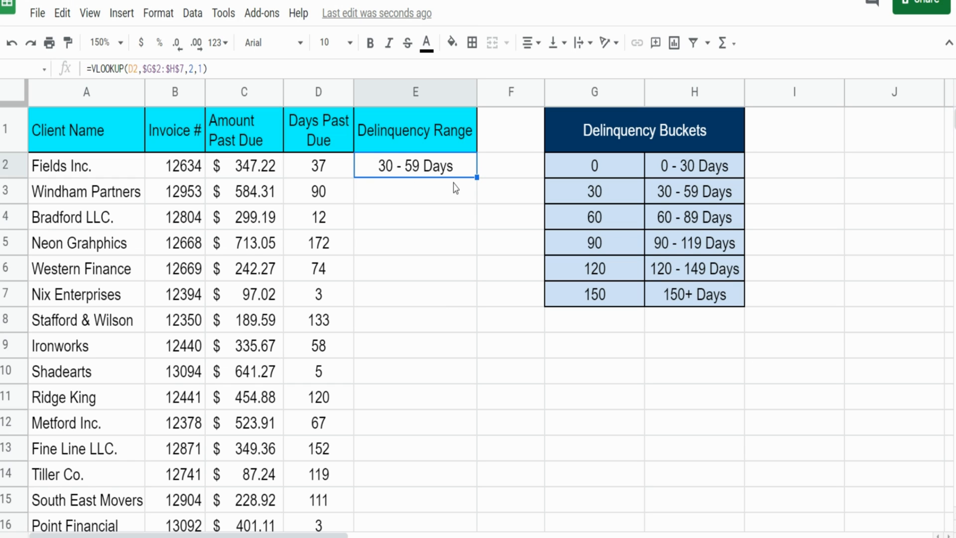
{"action": "left_click", "coordinate": [317, 166]}
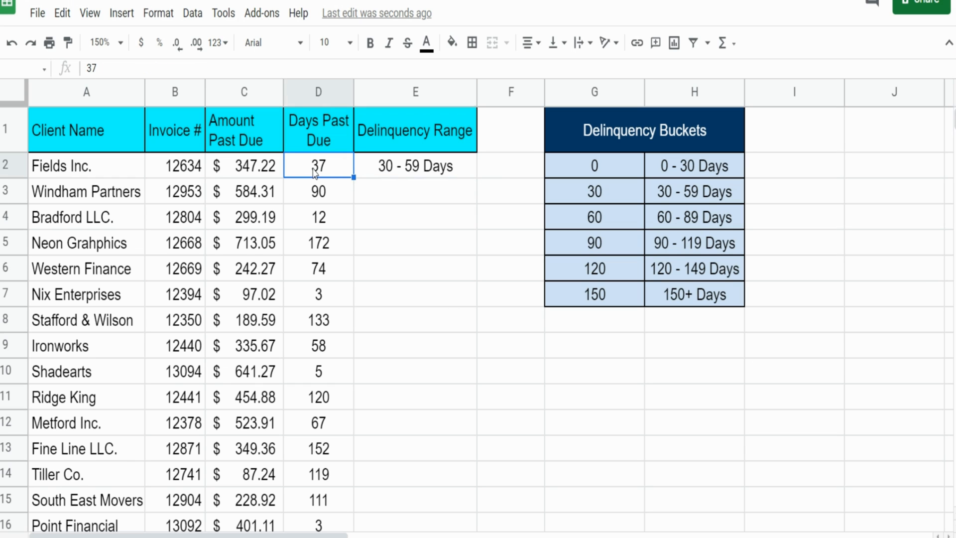
{"action": "left_click", "coordinate": [416, 166]}
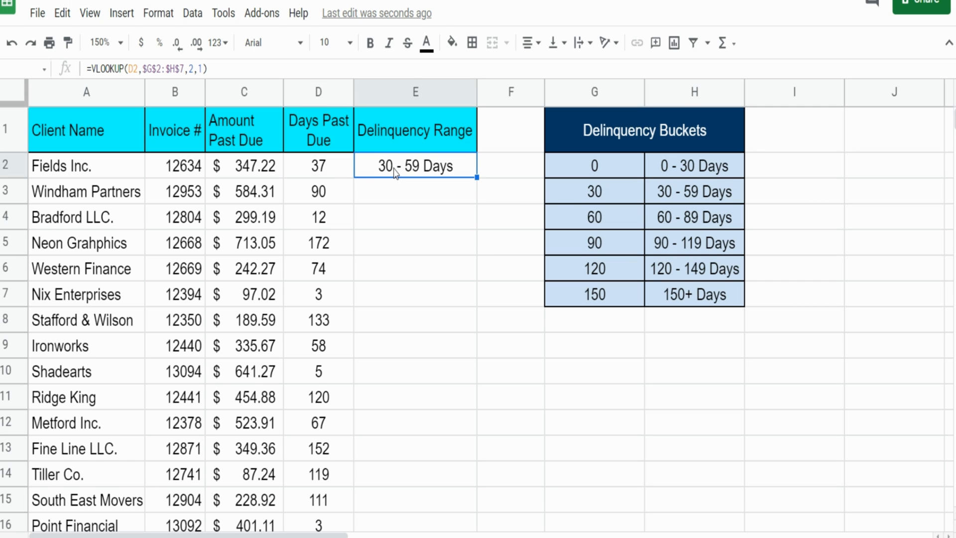
{"action": "mouse_move", "coordinate": [437, 179]}
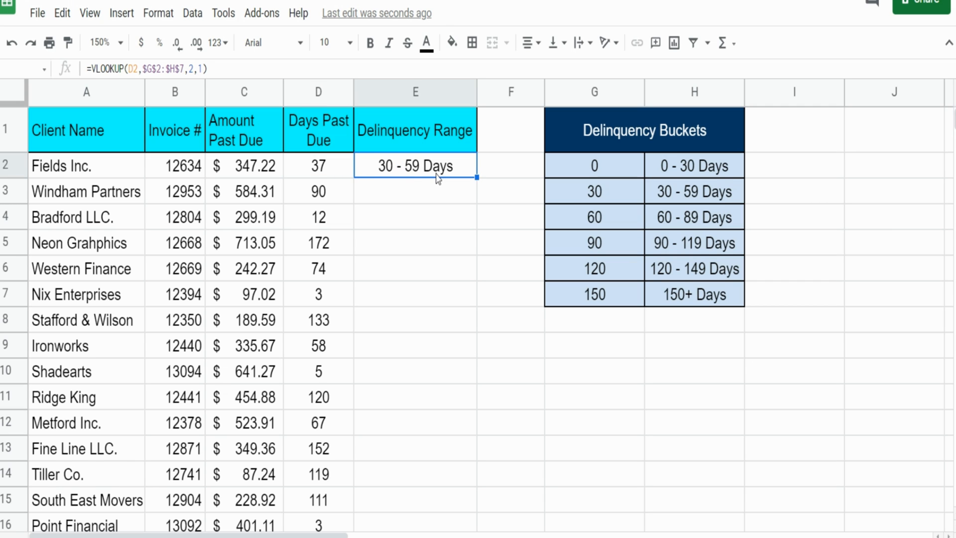
{"action": "left_click", "coordinate": [317, 166]}
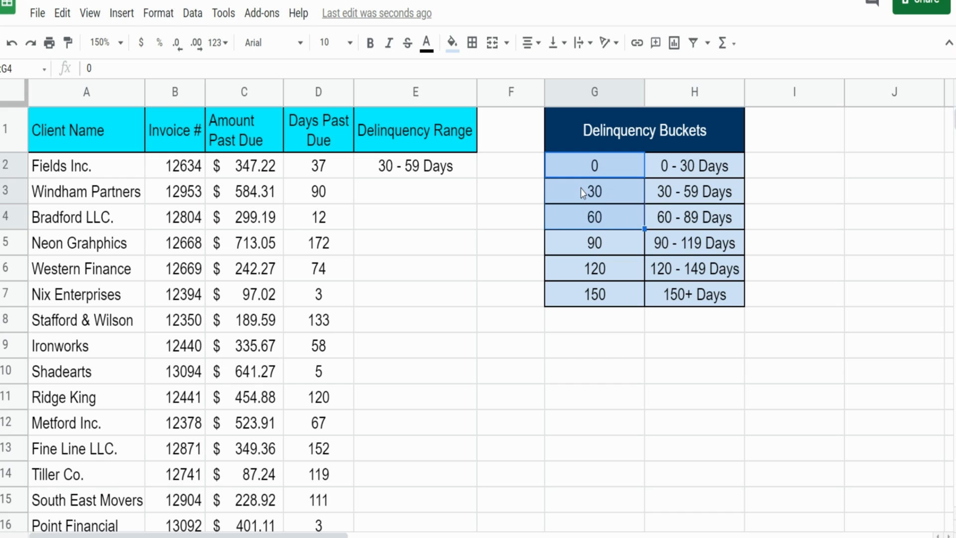
{"action": "left_click", "coordinate": [595, 217]}
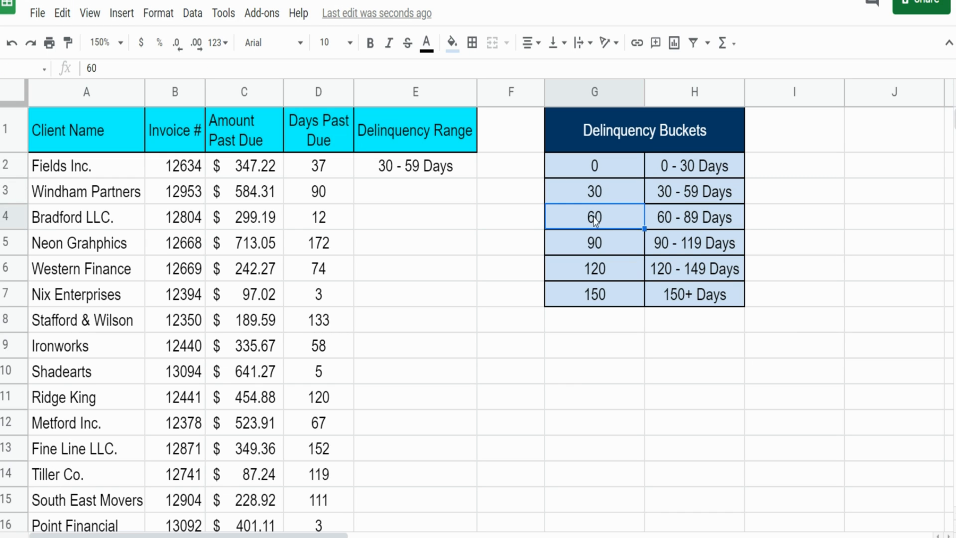
{"action": "left_click", "coordinate": [317, 165]}
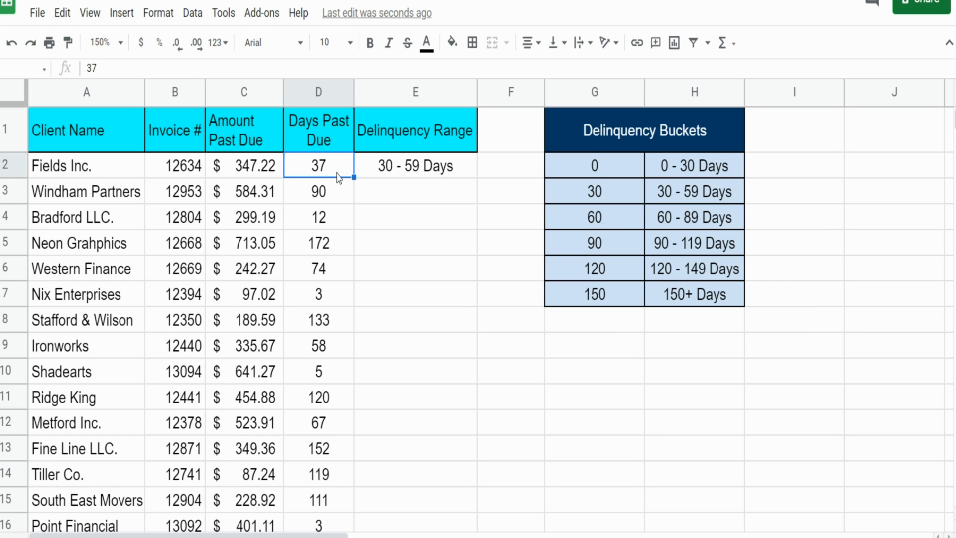
{"action": "left_click", "coordinate": [594, 218]}
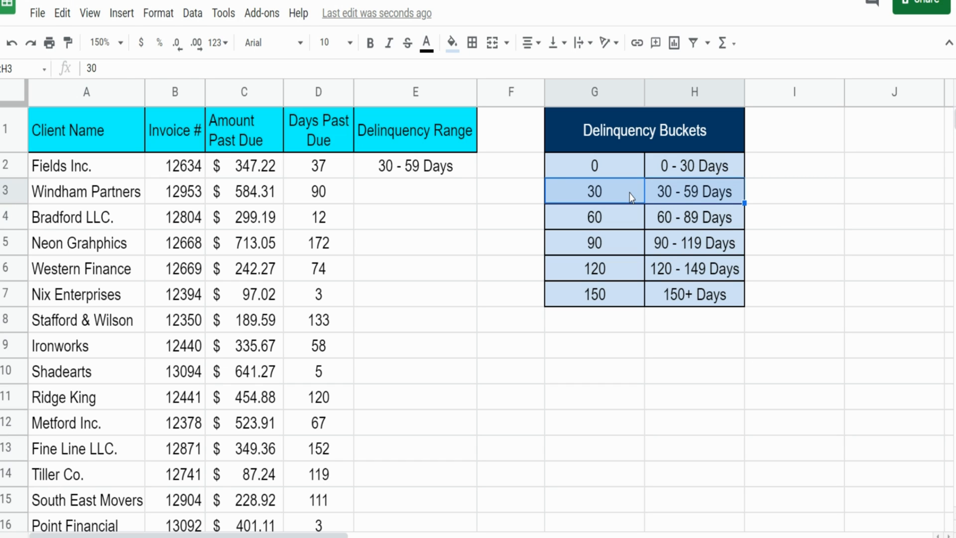
{"action": "left_click", "coordinate": [414, 166]}
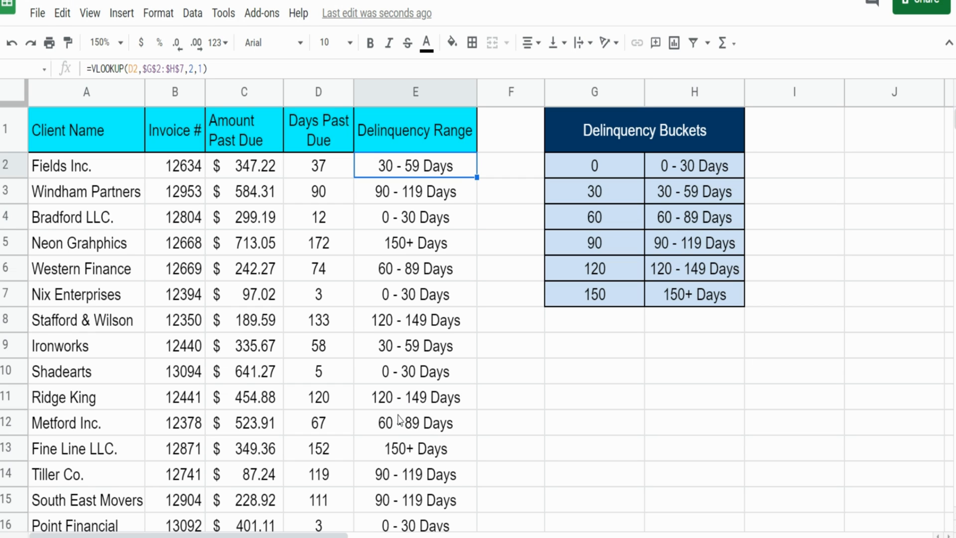
{"action": "mouse_move", "coordinate": [398, 424]}
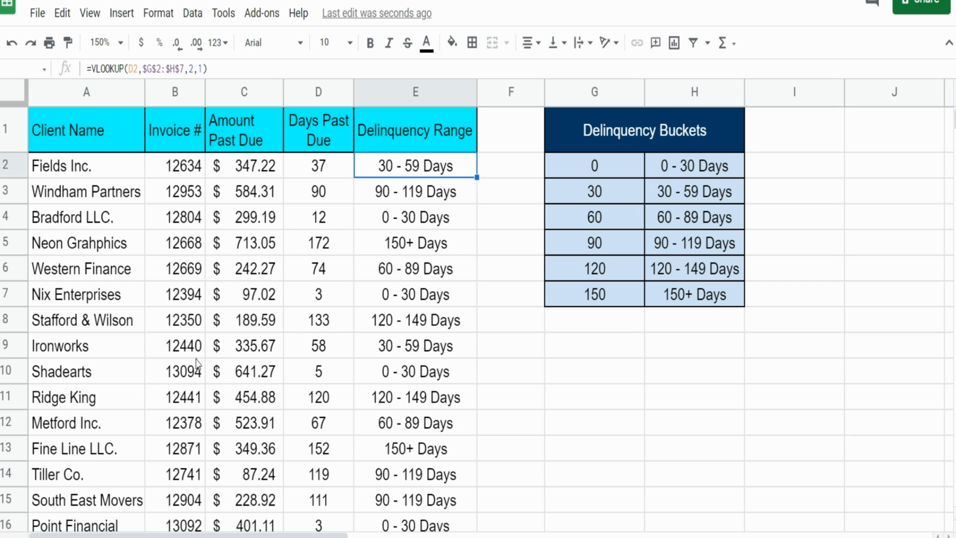
{"action": "mouse_move", "coordinate": [95, 356]}
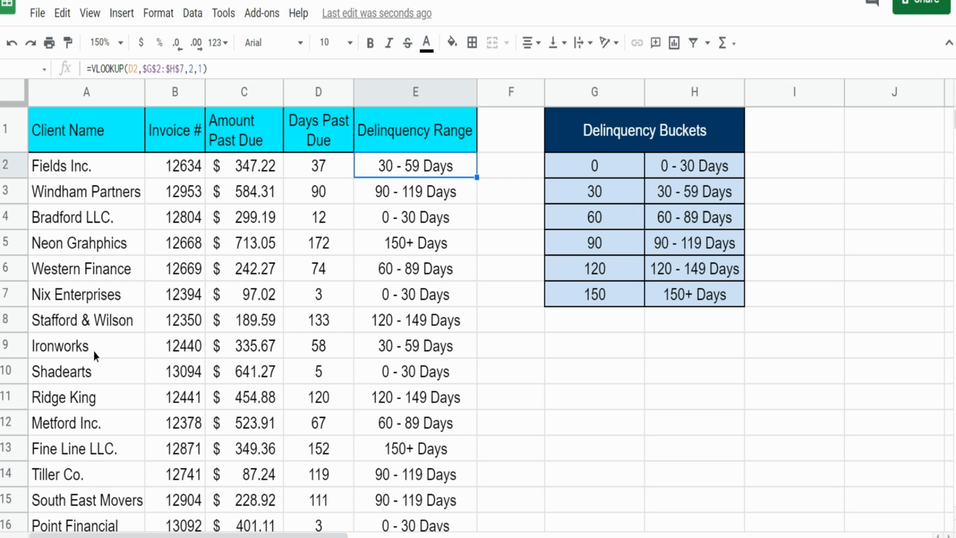
- Check that Ironworks' 58 days past due shows 30 - 59 Days in E9
{"action": "left_click", "coordinate": [318, 345]}
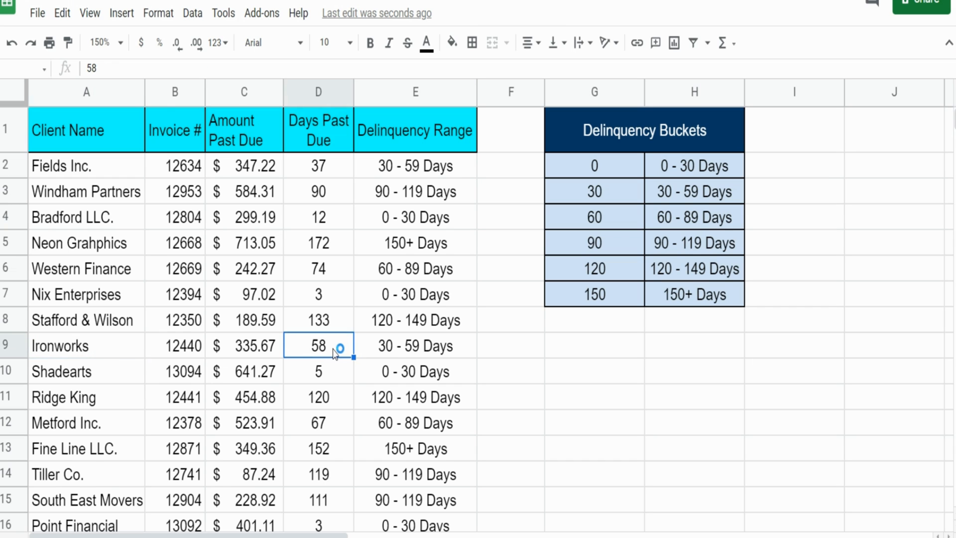
{"action": "left_click", "coordinate": [416, 345]}
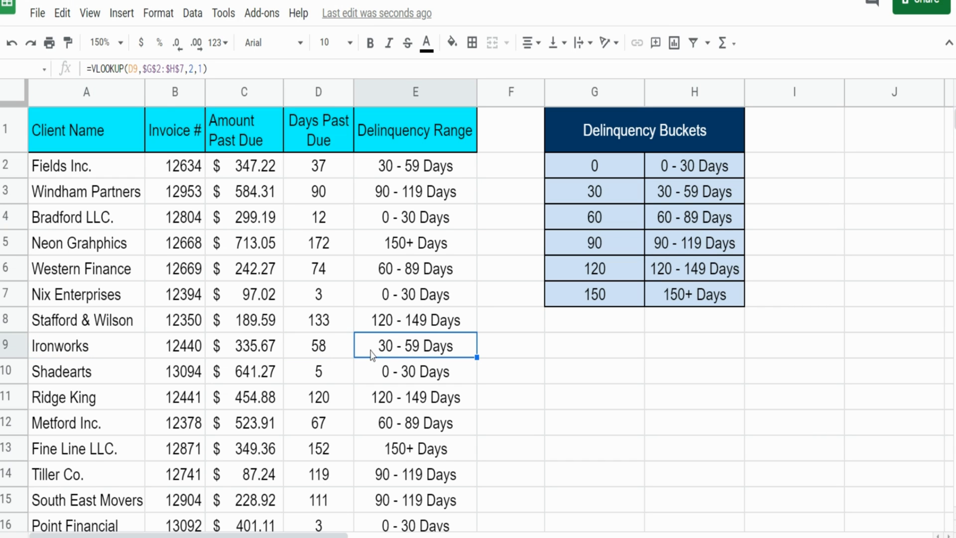
{"action": "mouse_move", "coordinate": [451, 358]}
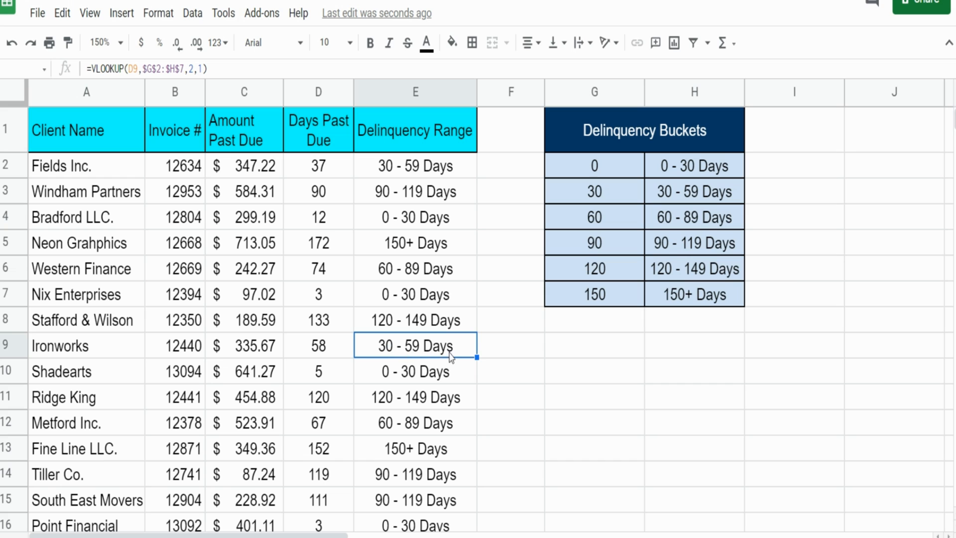
{"action": "mouse_move", "coordinate": [612, 367]}
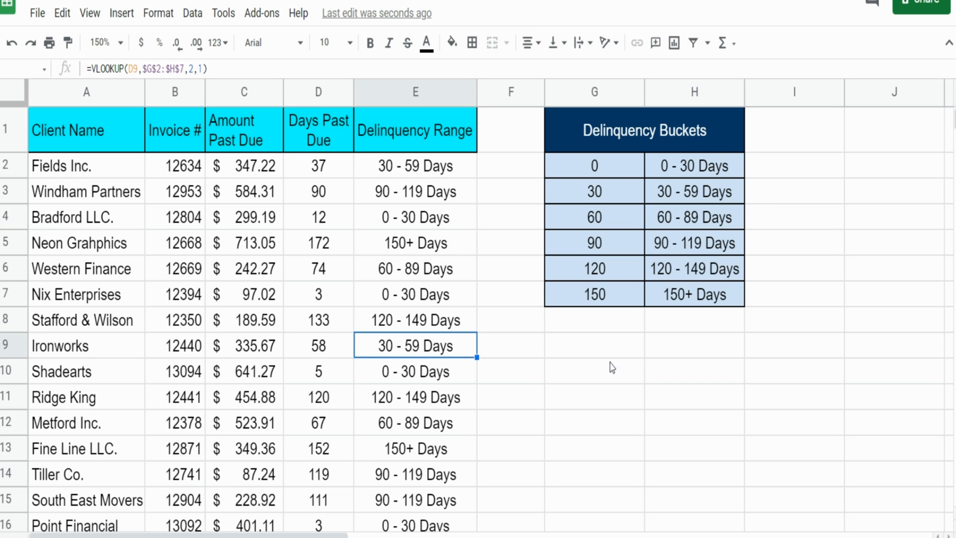